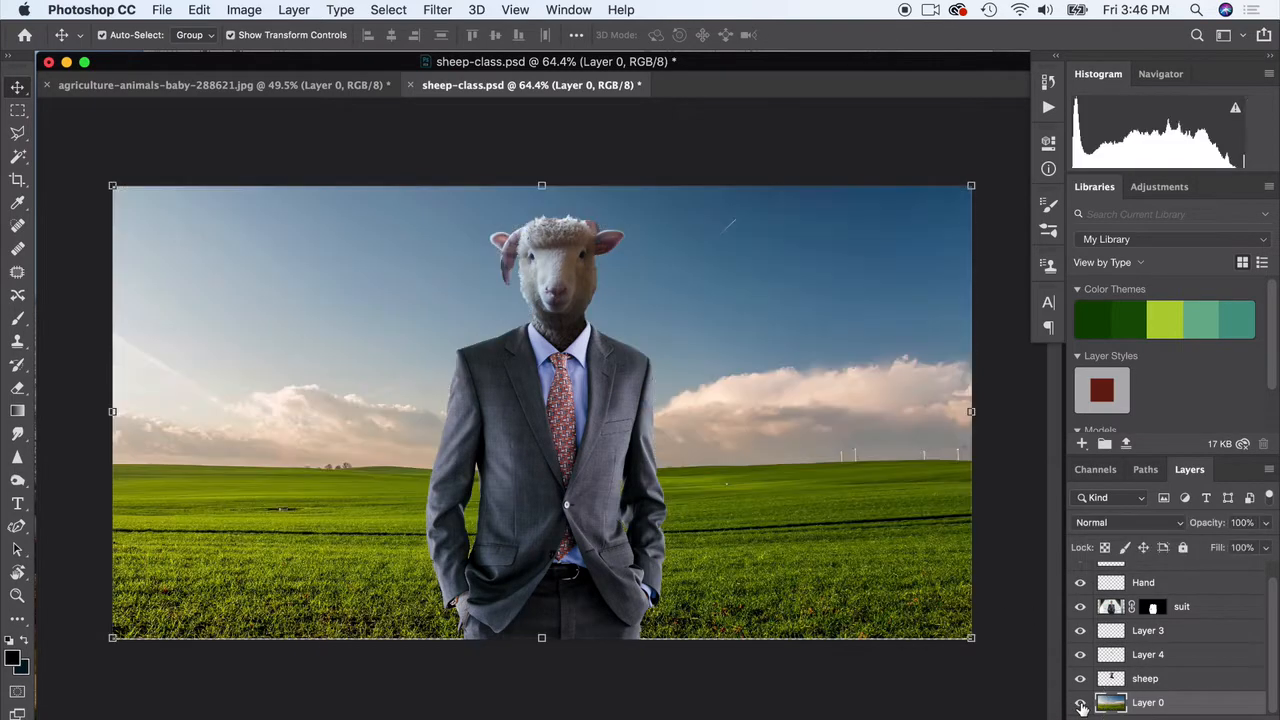
Start an Iris Blur on the field background layer with the sharp centre moved onto the businessman.
click(436, 8)
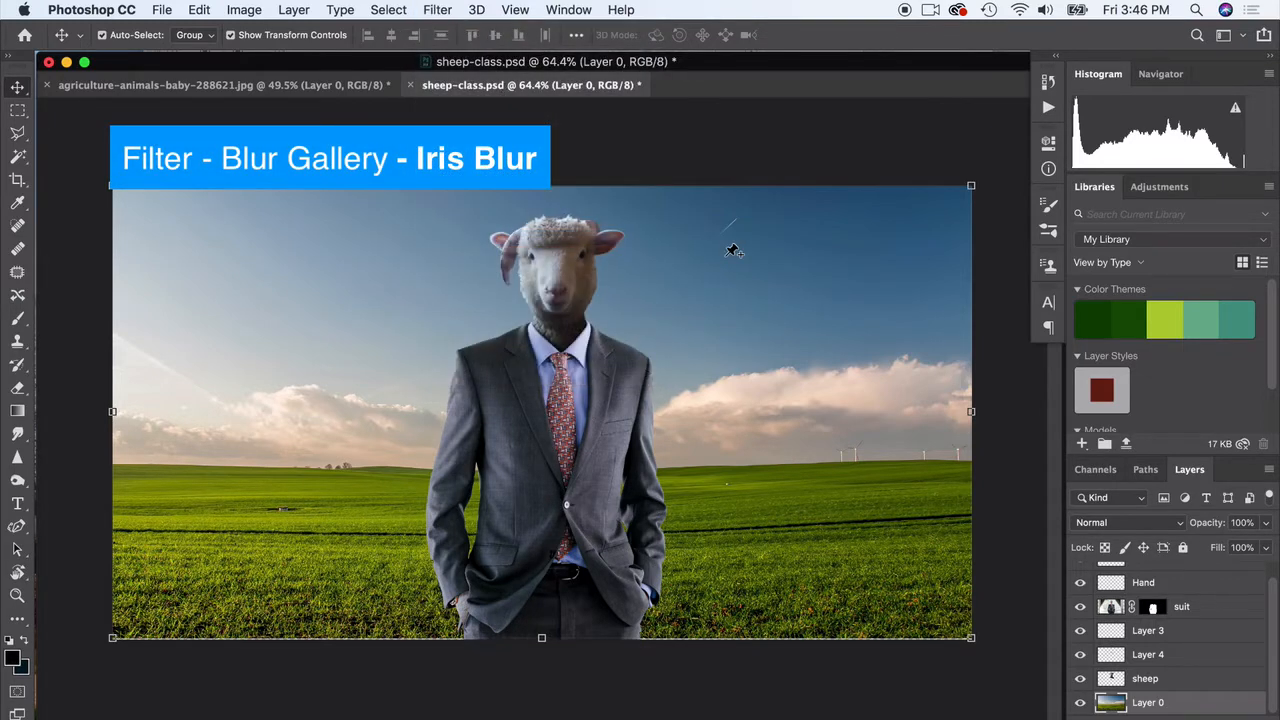
click(436, 8)
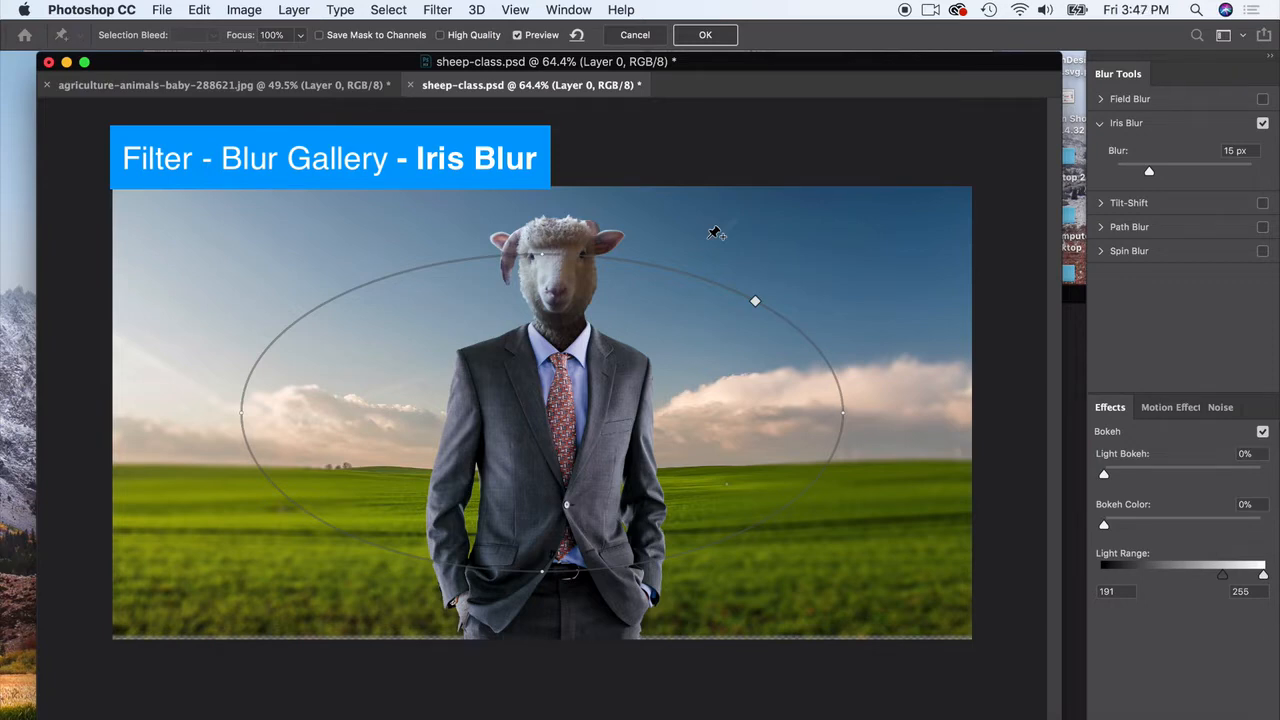
mouse_move(648, 230)
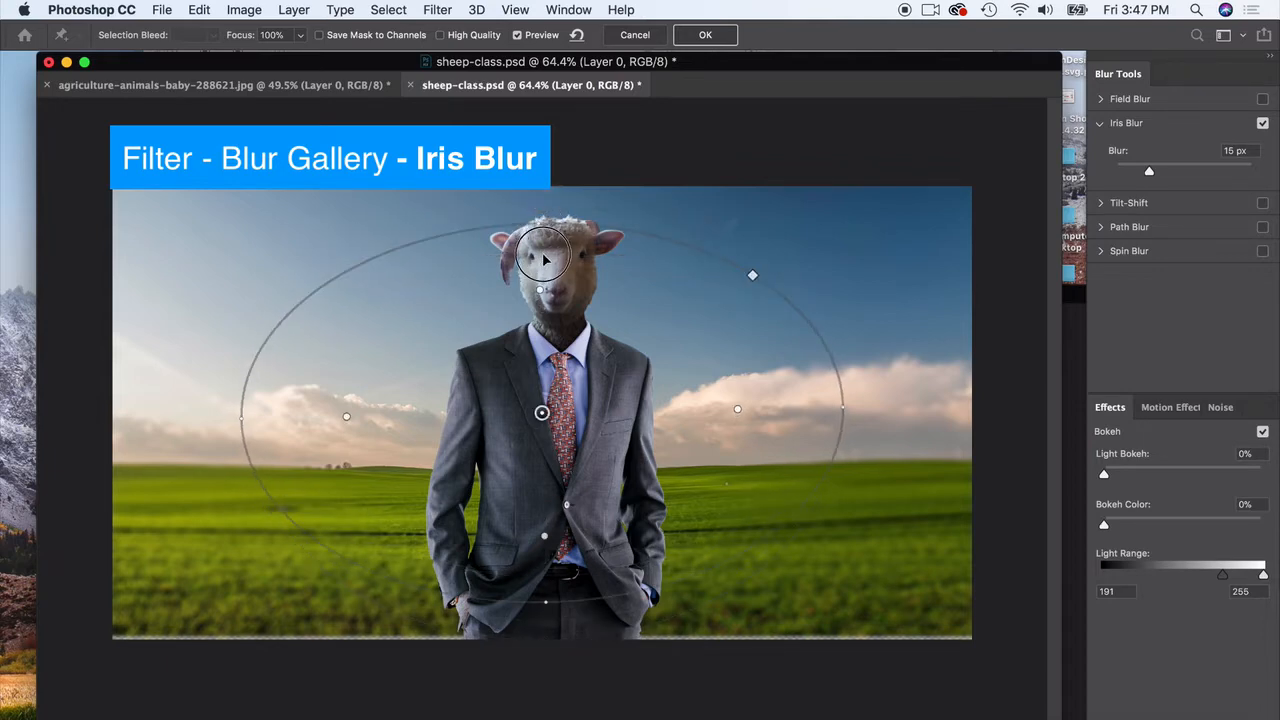
drag(540, 260, 540, 196)
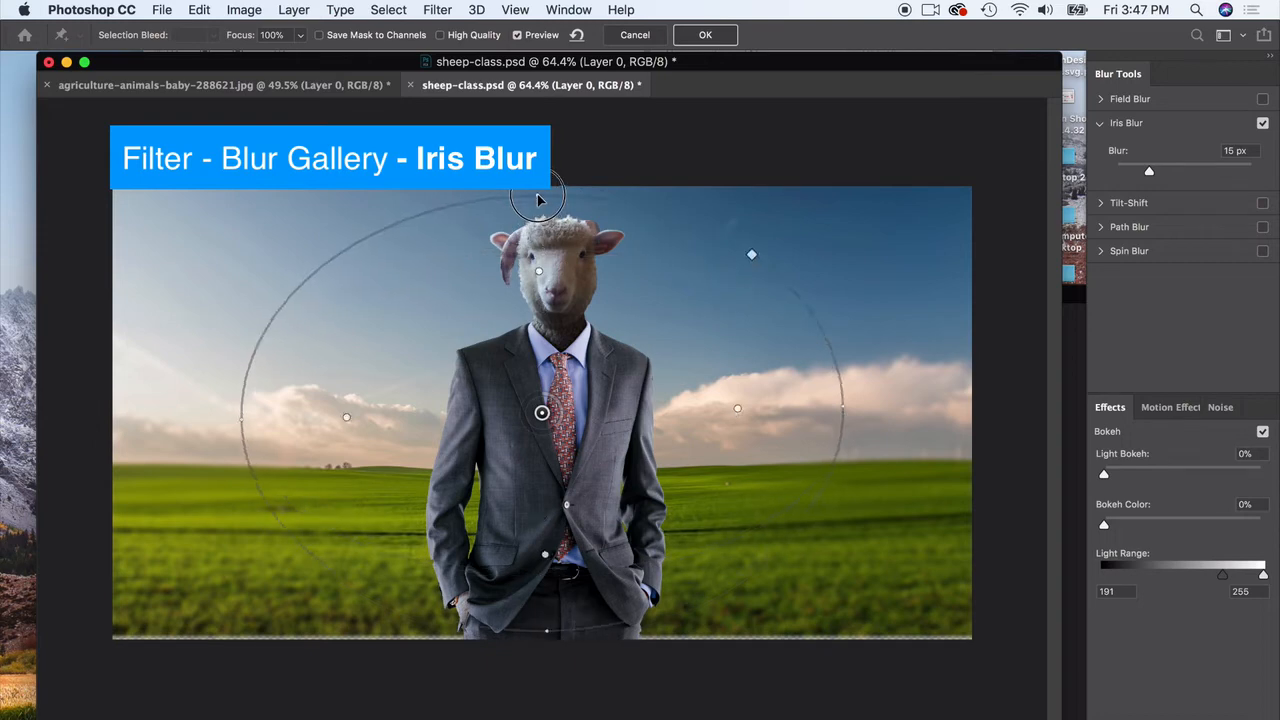
drag(542, 412, 558, 380)
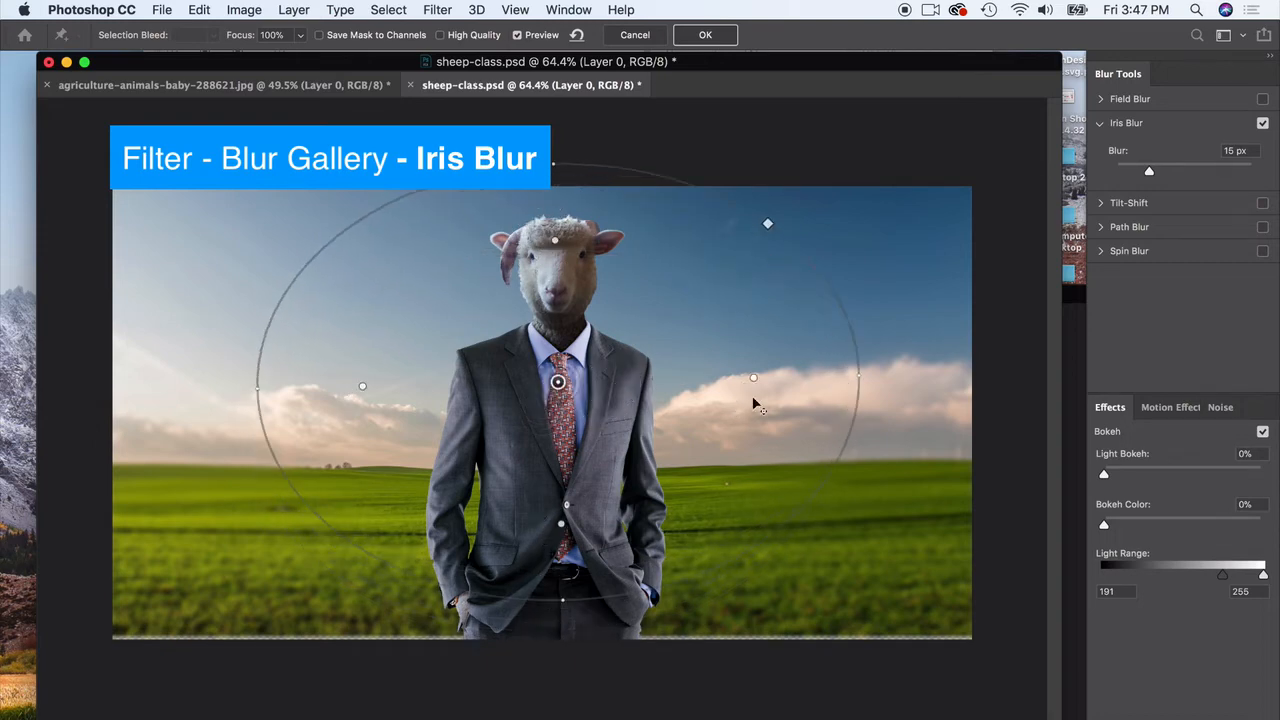
Reshape the blur ellipse around the figure and lower the blur amount to 8 px.
drag(754, 378, 822, 378)
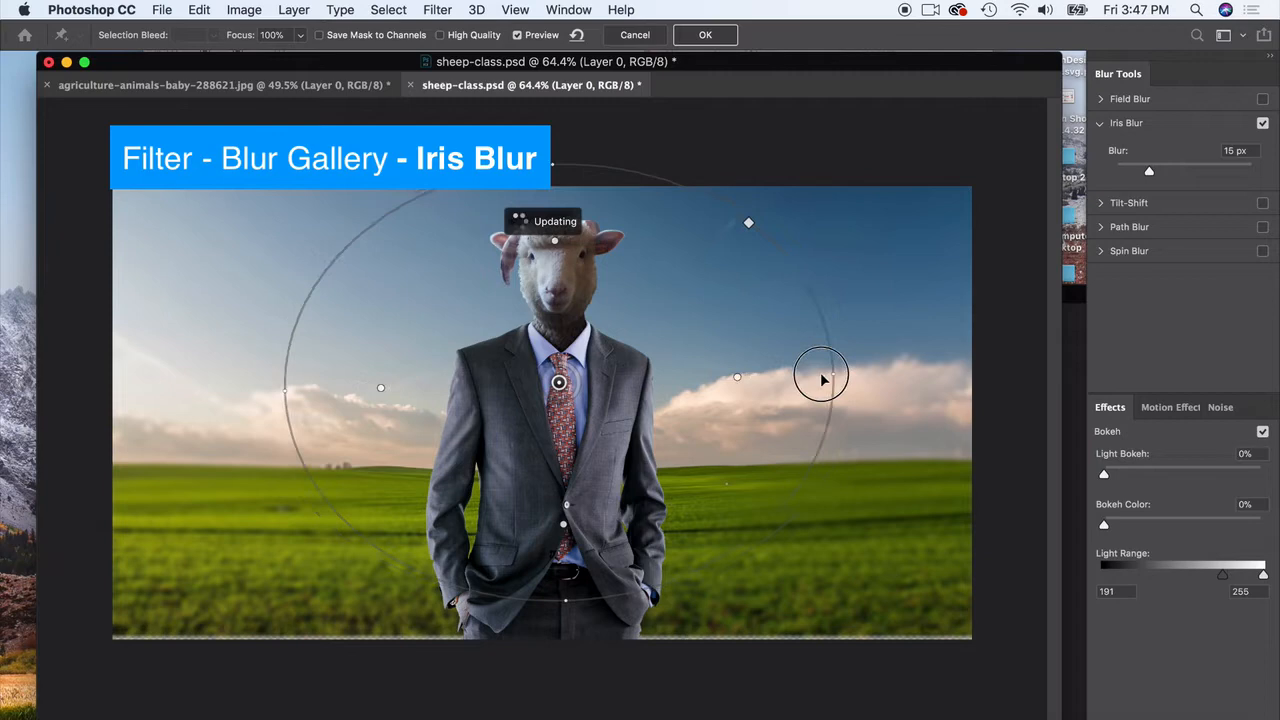
drag(822, 378, 622, 376)
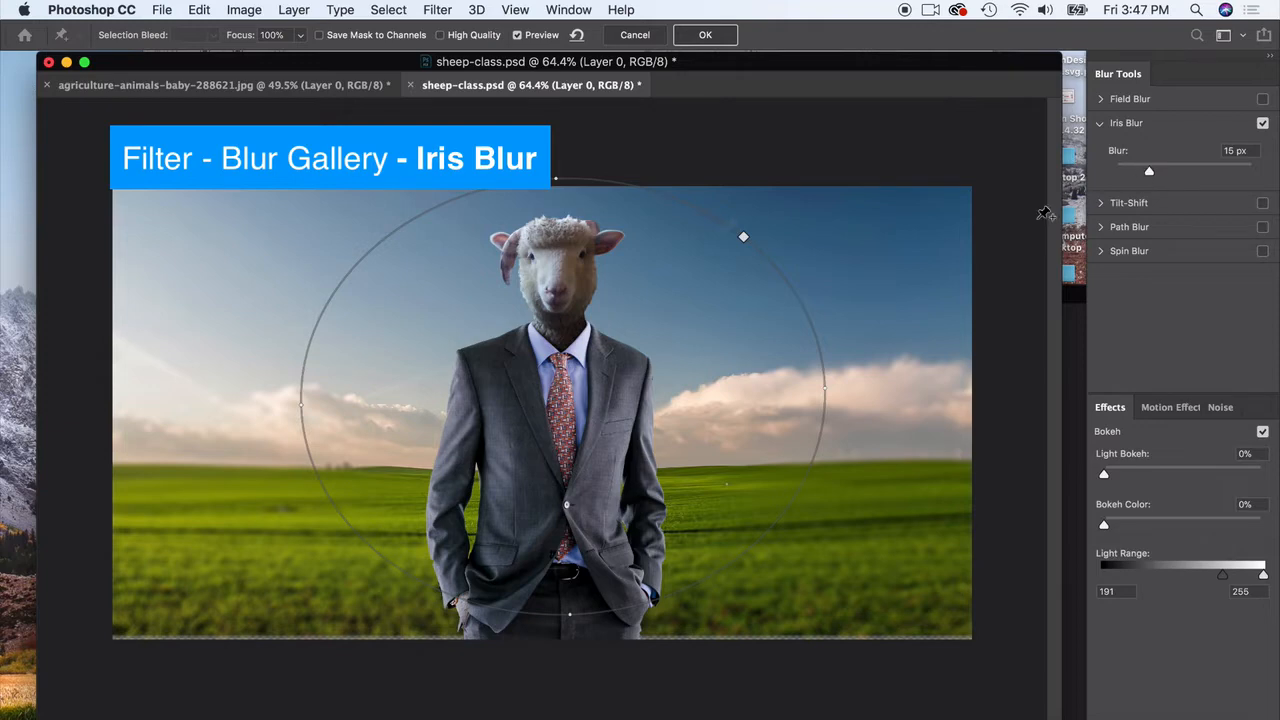
drag(1148, 172, 1138, 172)
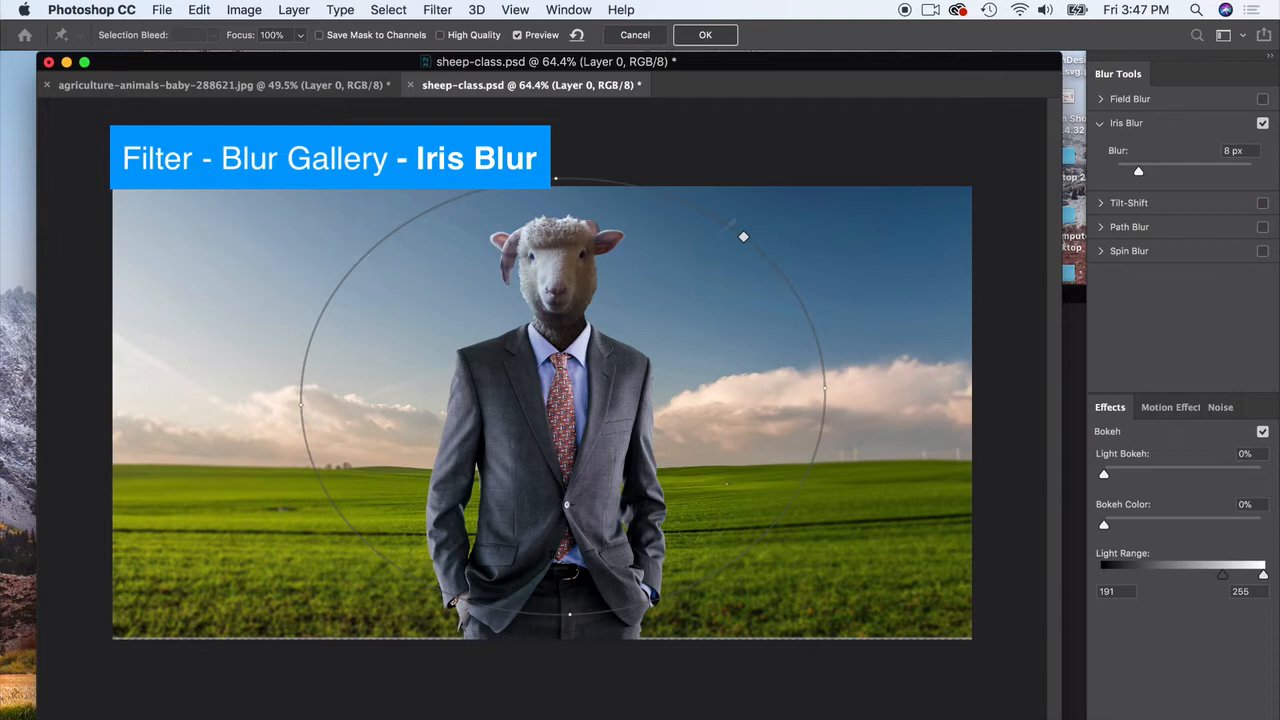
Commit the iris blur to the background and dismiss the History panel.
click(704, 34)
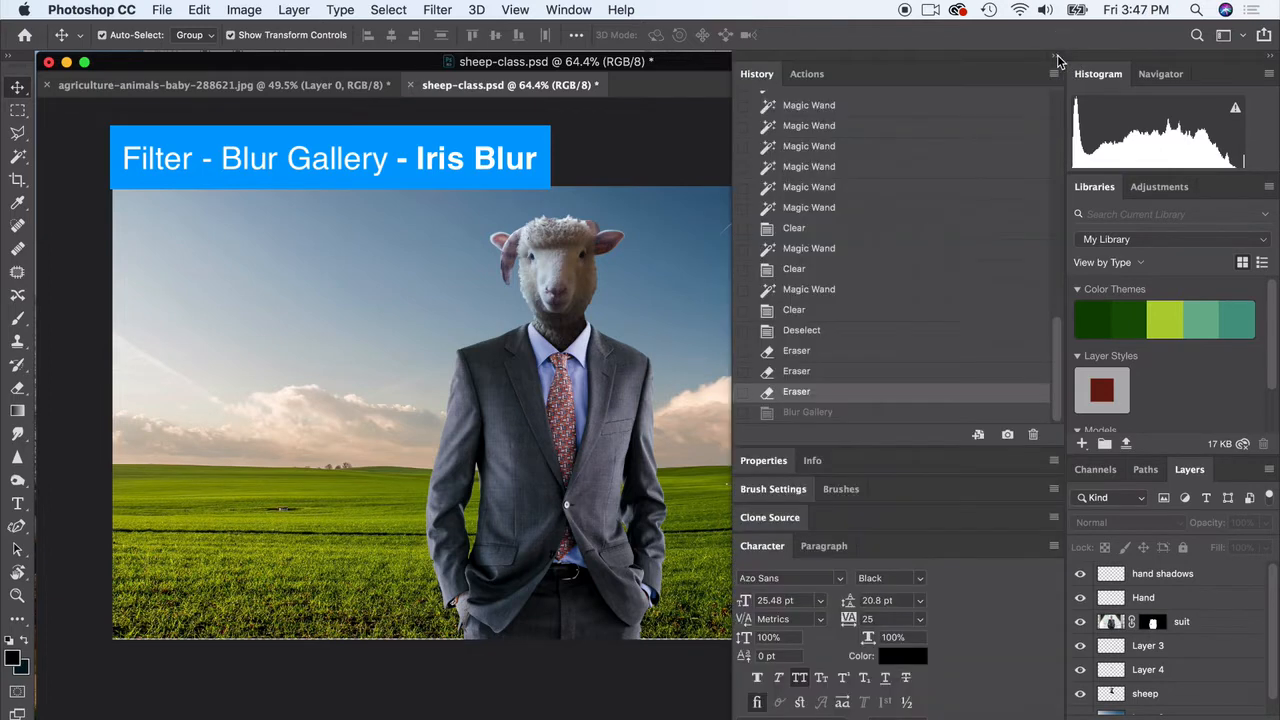
click(808, 412)
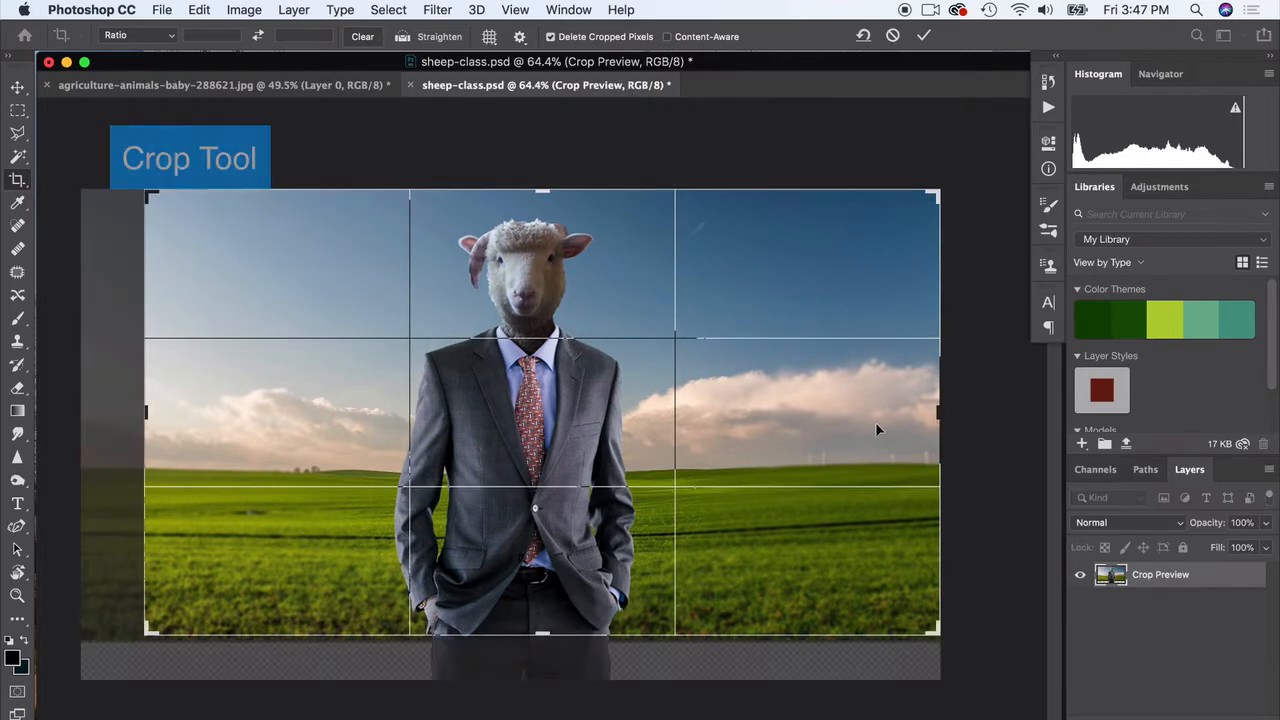
Crop the composite tighter around the sheep-headed businessman and select the suit layer.
drag(144, 412, 190, 412)
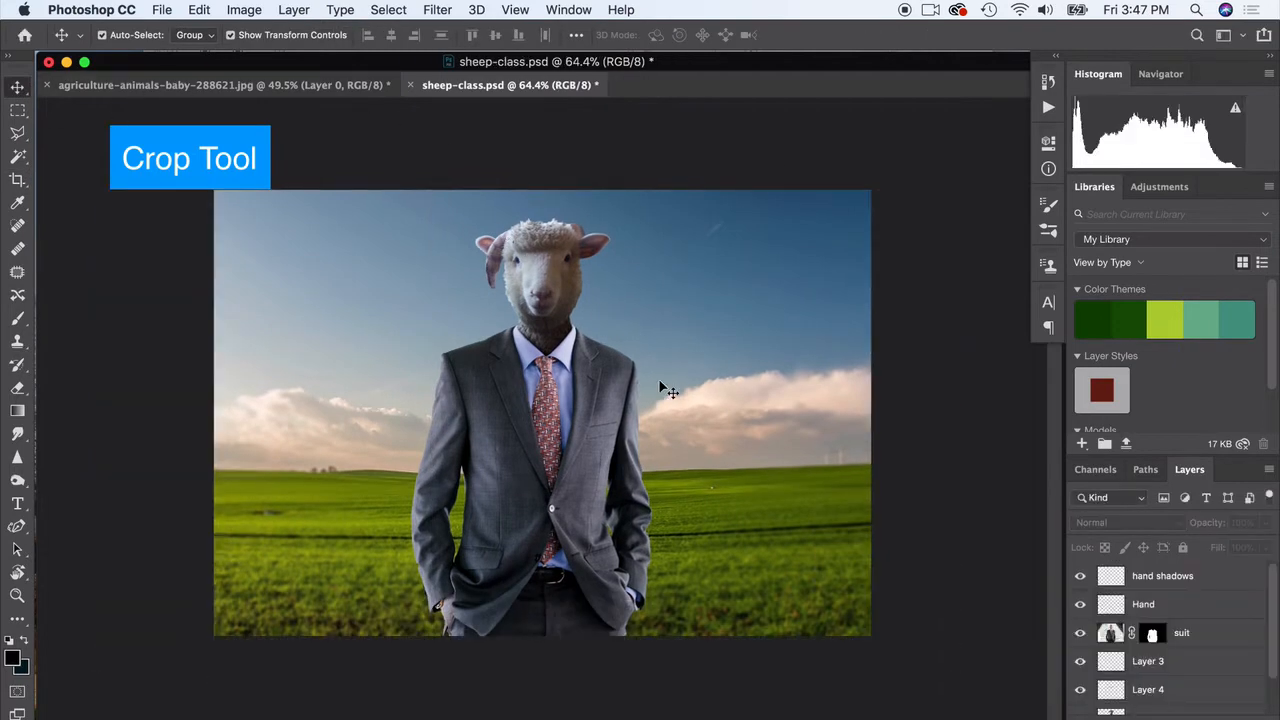
mouse_move(560, 470)
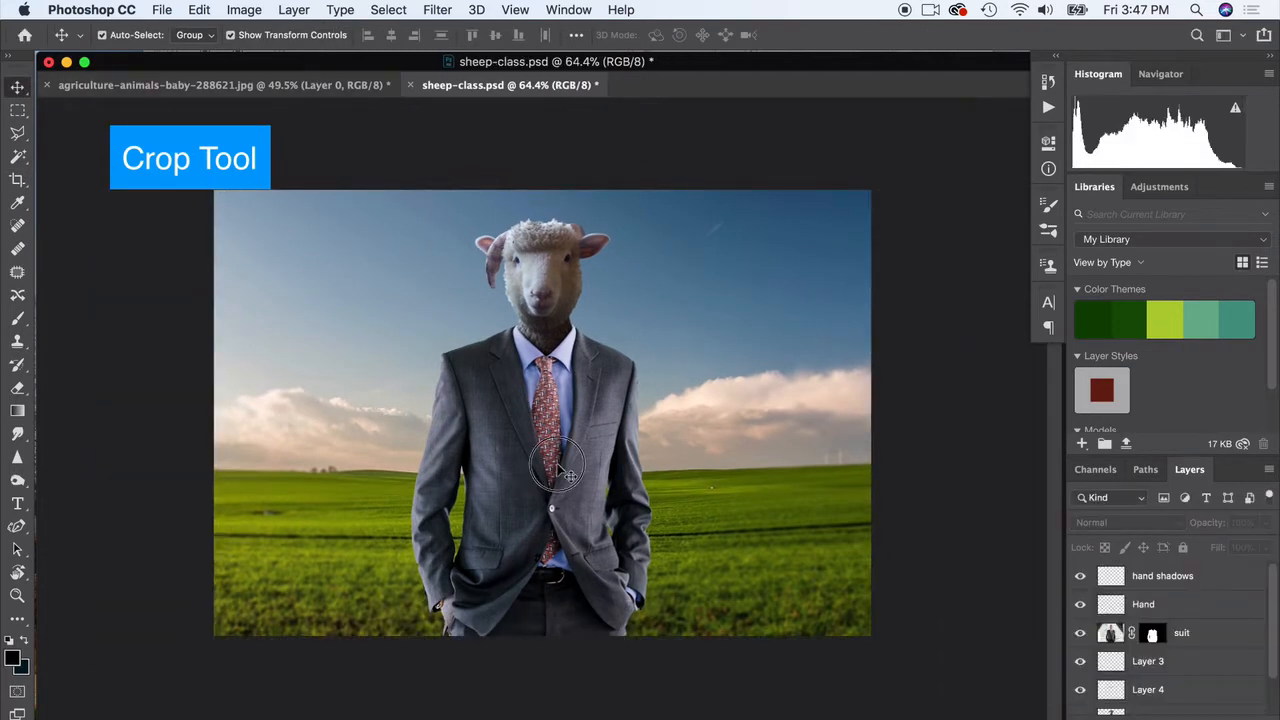
click(1180, 632)
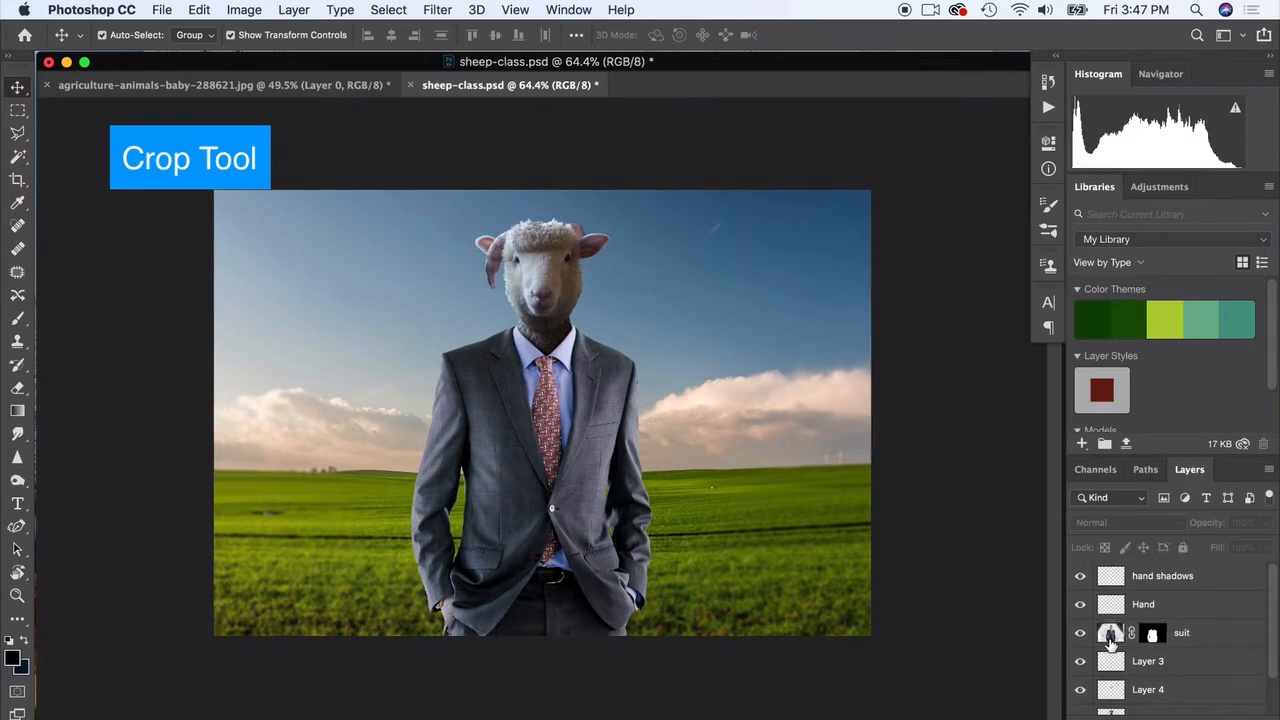
click(160, 8)
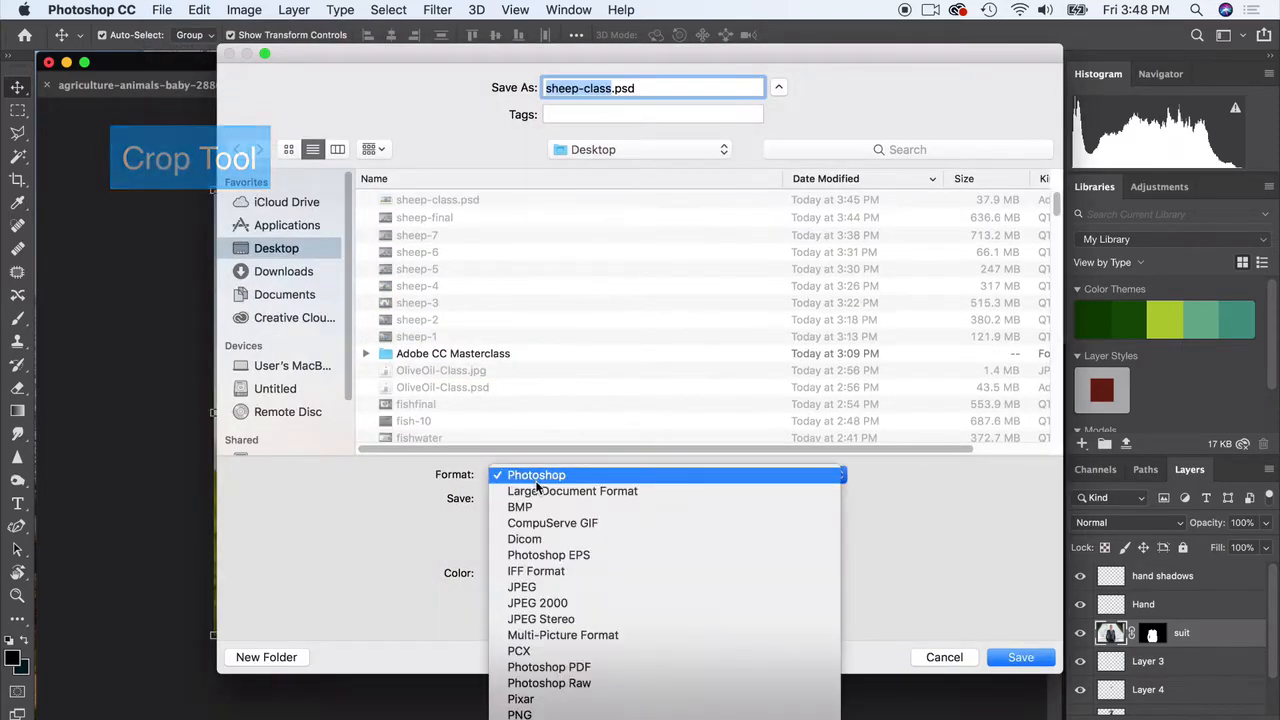
Save the composite as sheep-class.jpg on the Desktop and open the flattened JPEG copy.
click(520, 588)
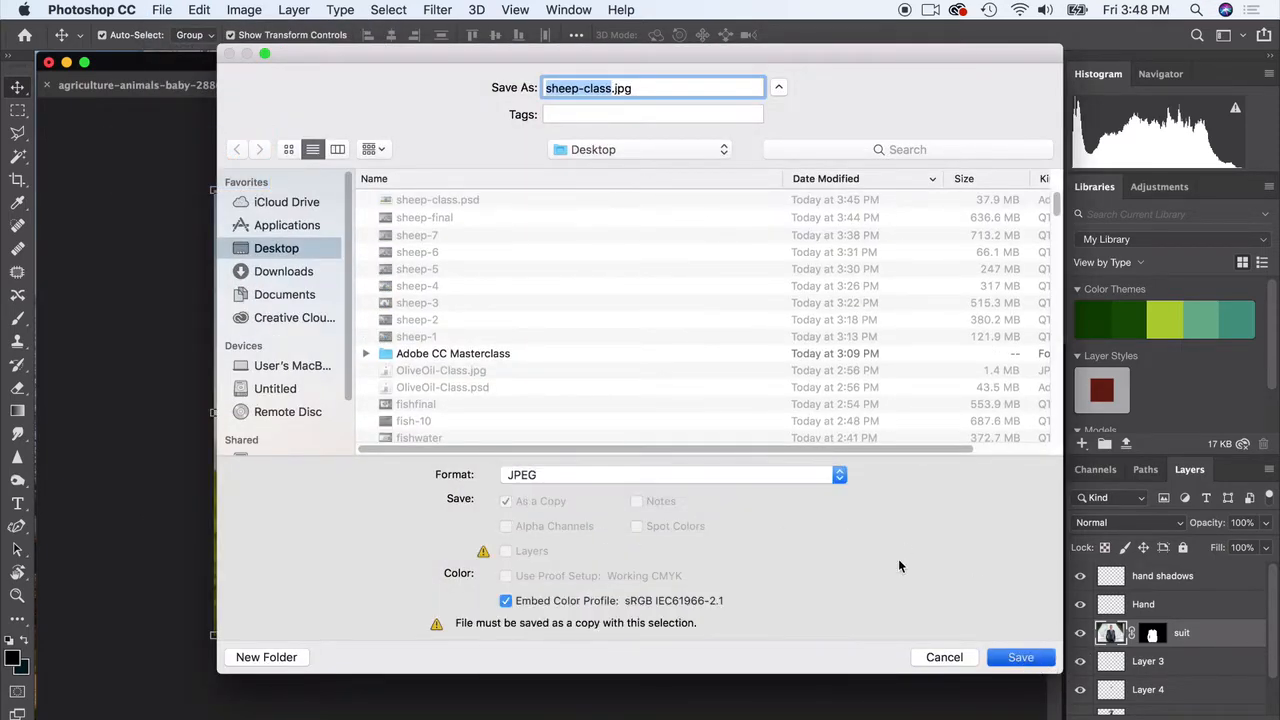
click(1020, 656)
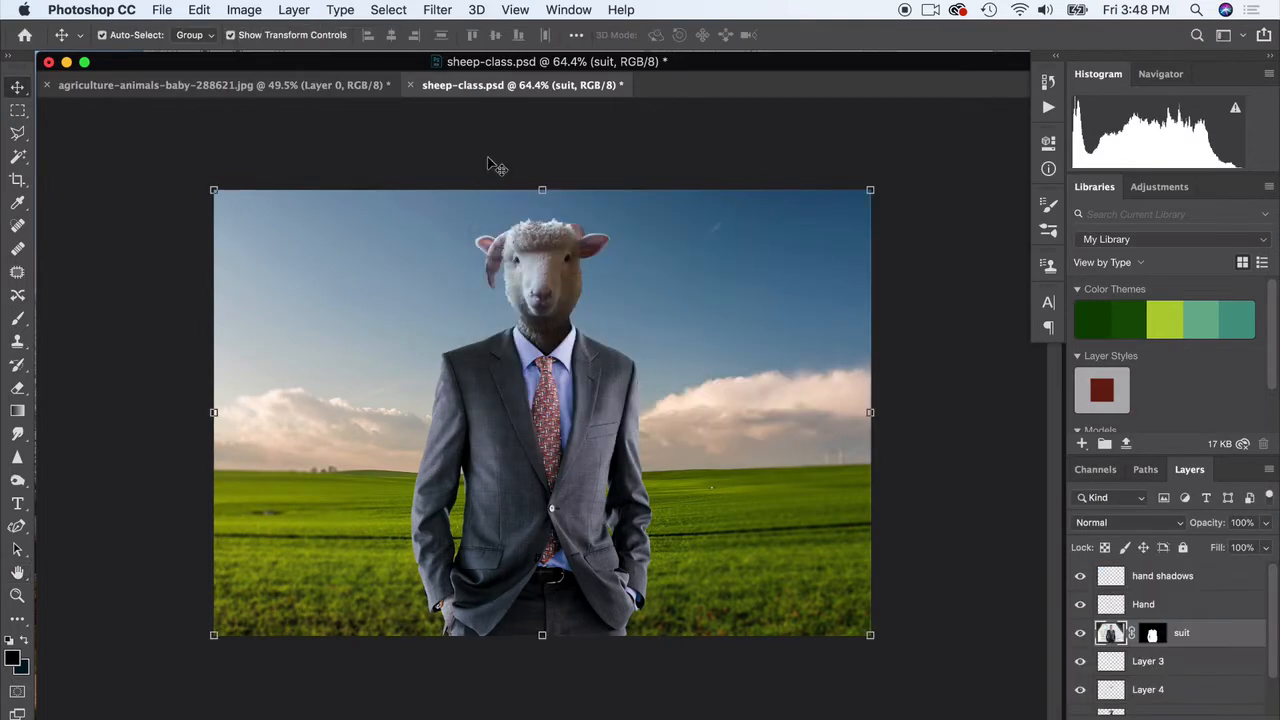
click(160, 8)
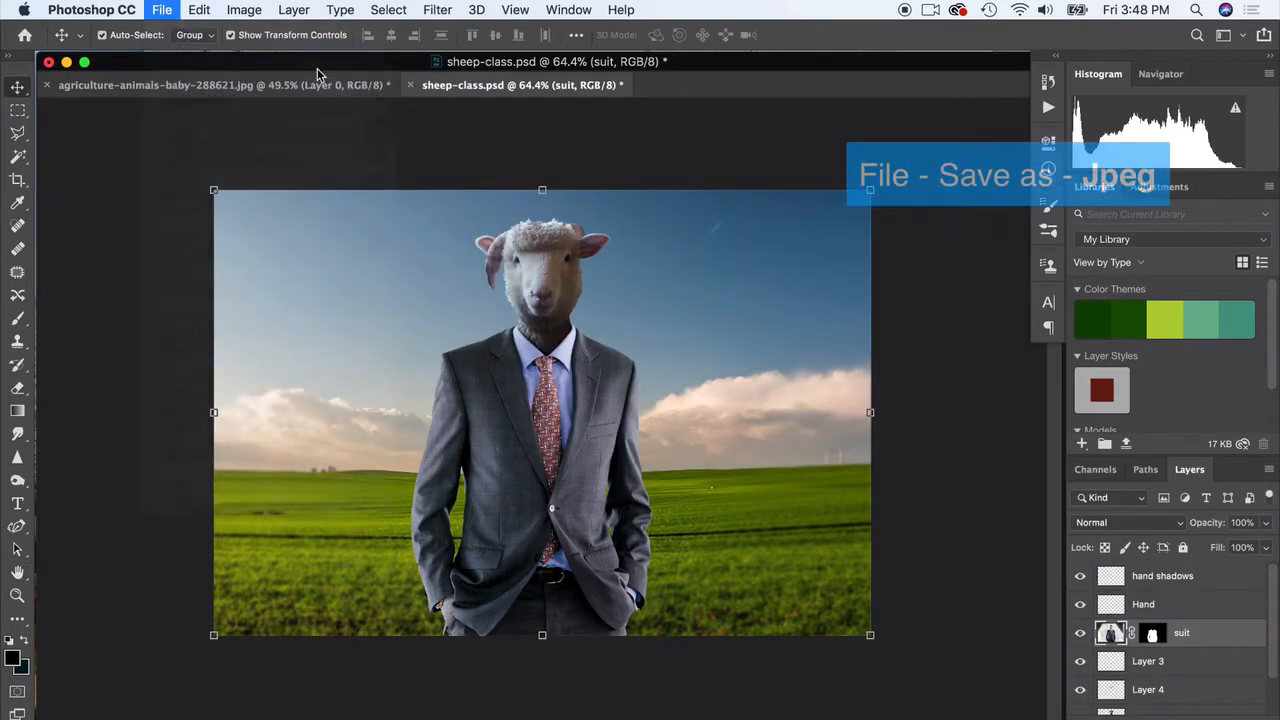
click(160, 8)
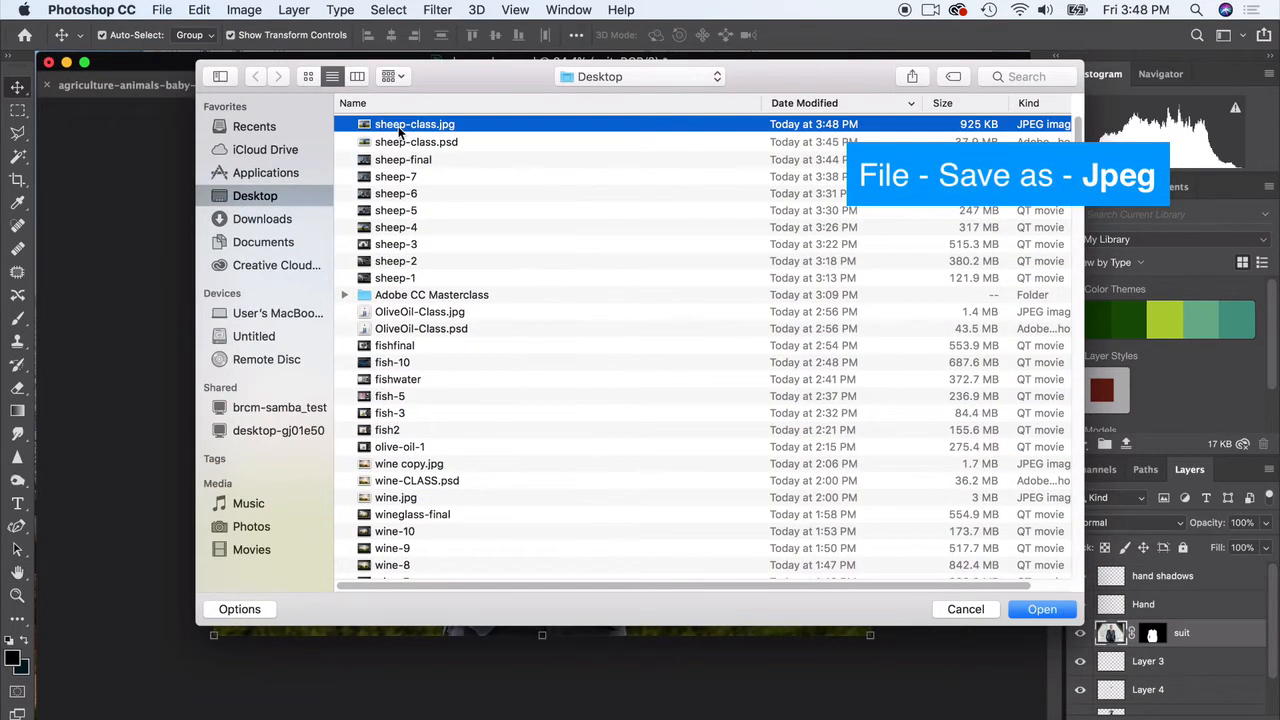
click(1042, 608)
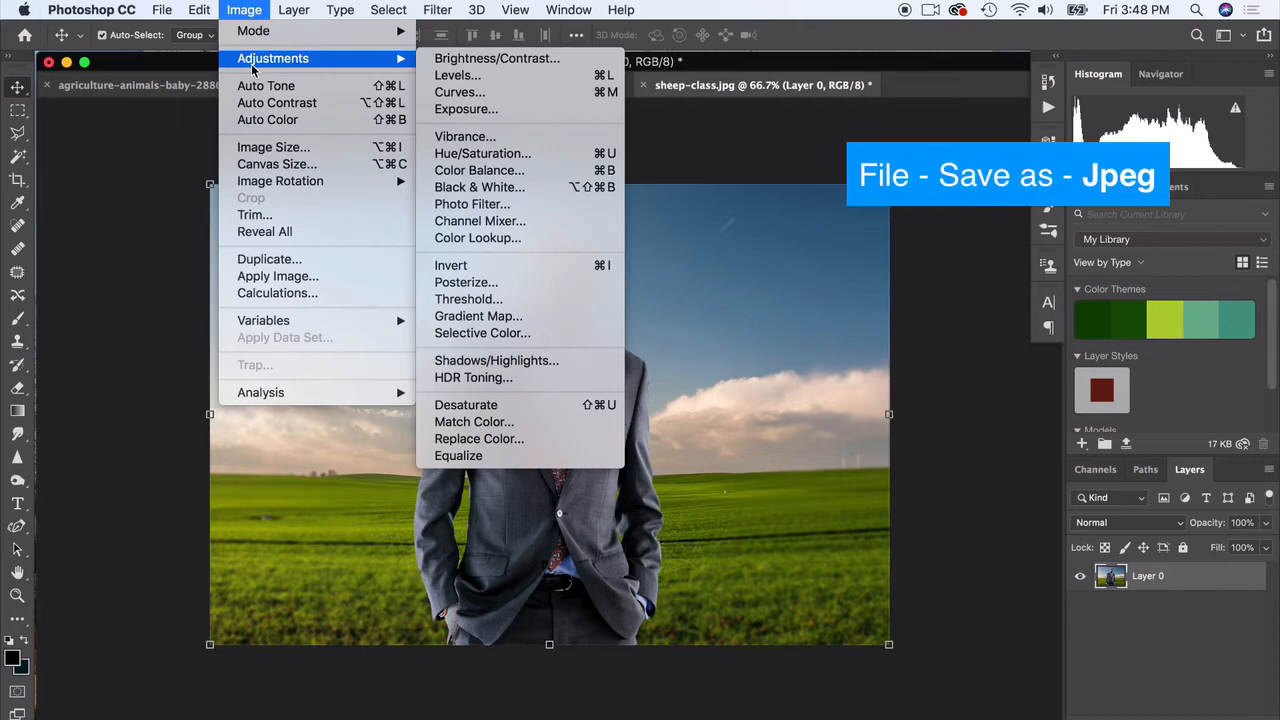
mouse_move(482, 332)
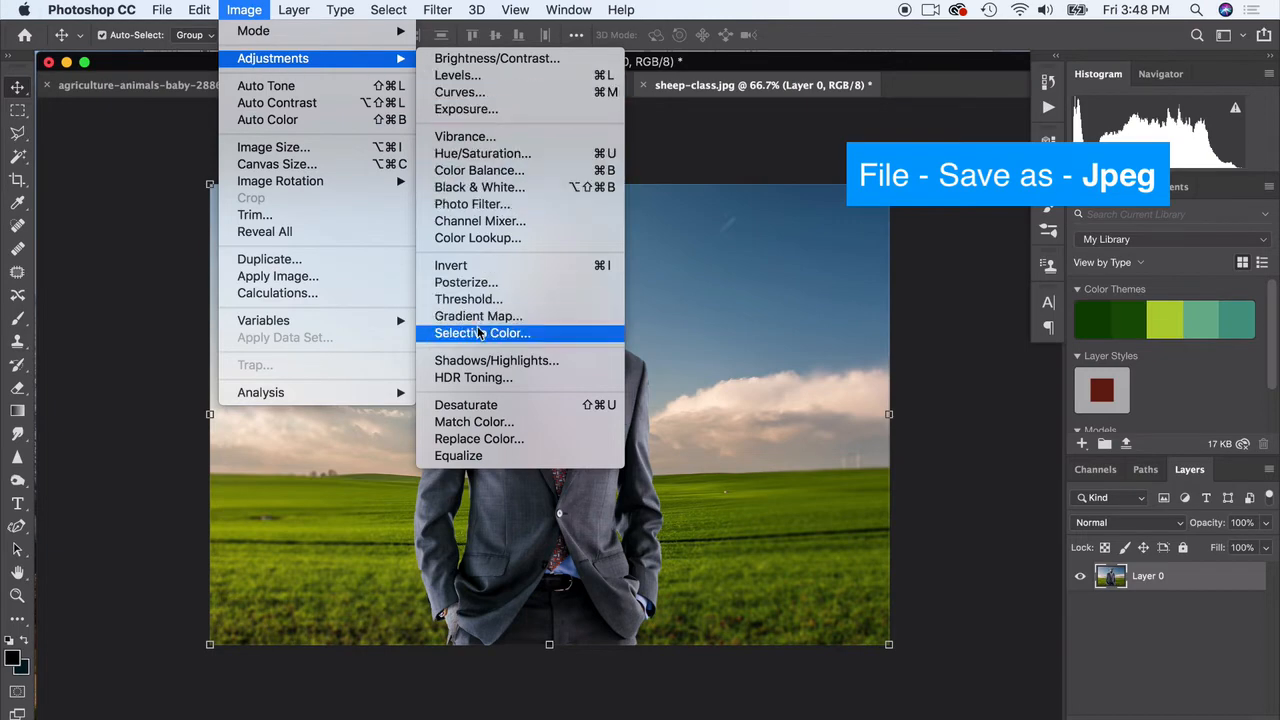
Try Photo Filter densities, pushing the Sepia filter up to 60 percent.
click(472, 204)
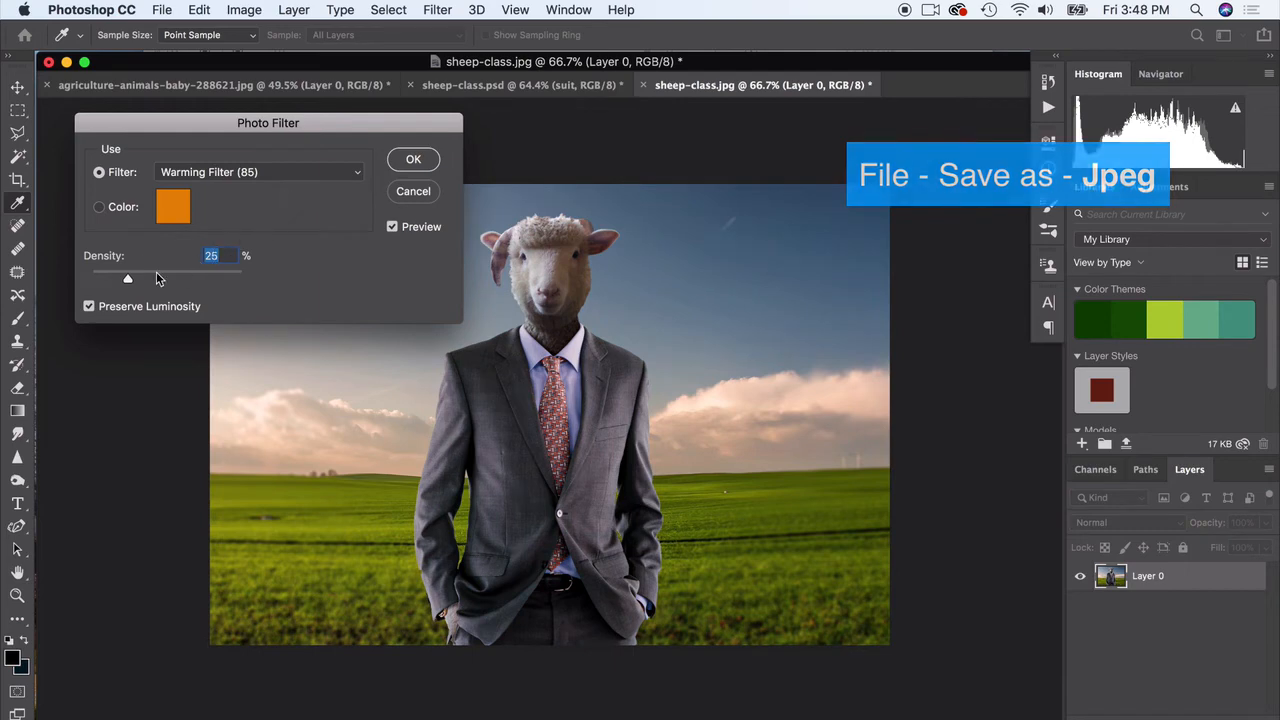
drag(128, 278, 156, 278)
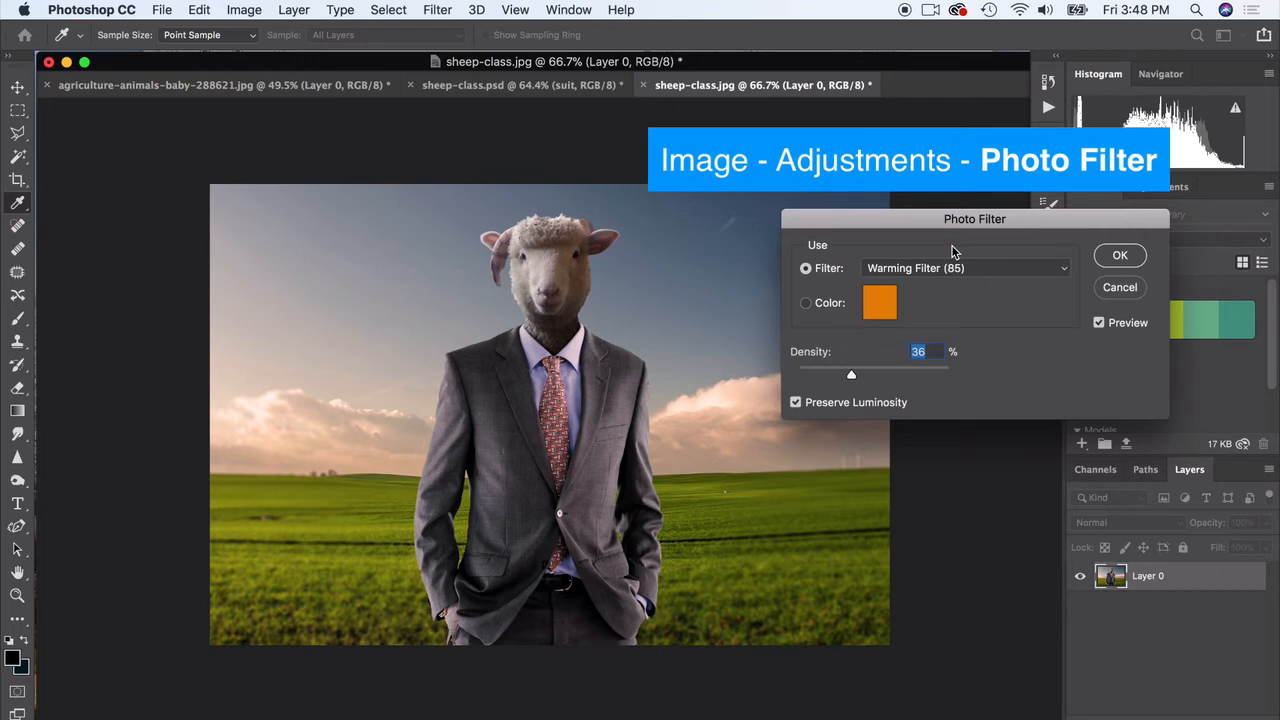
mouse_move(892, 368)
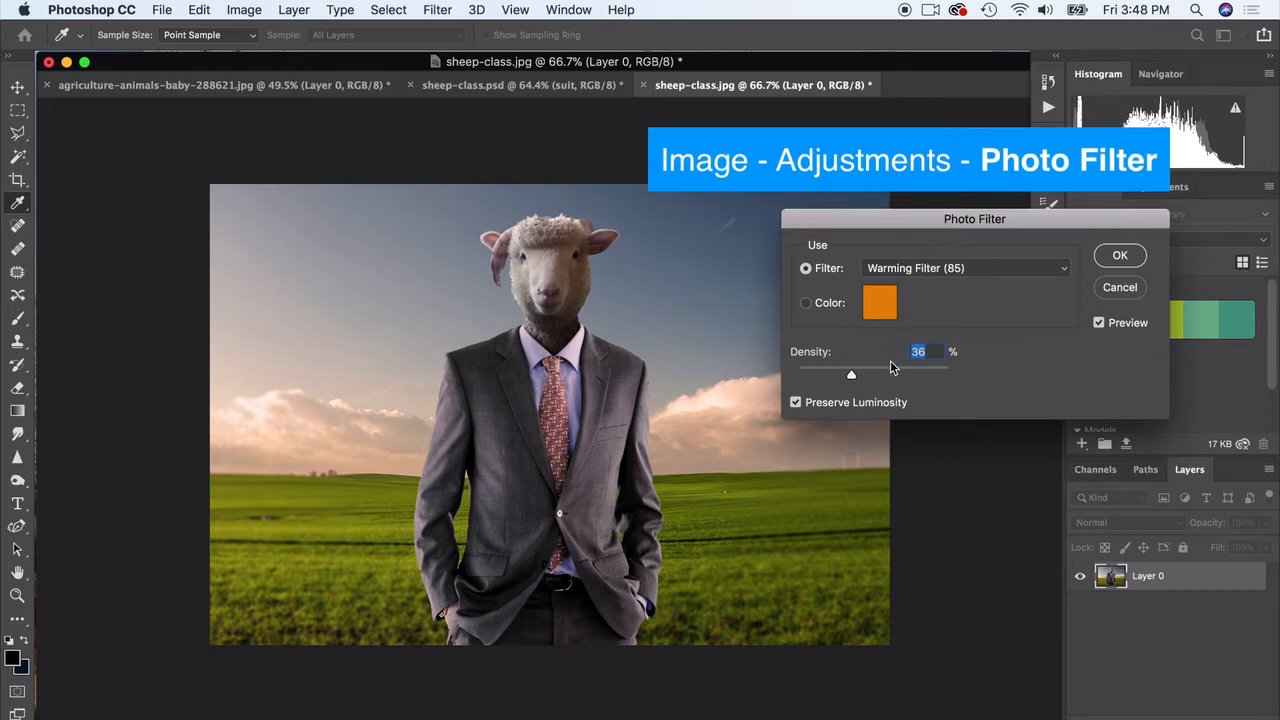
drag(852, 374, 870, 374)
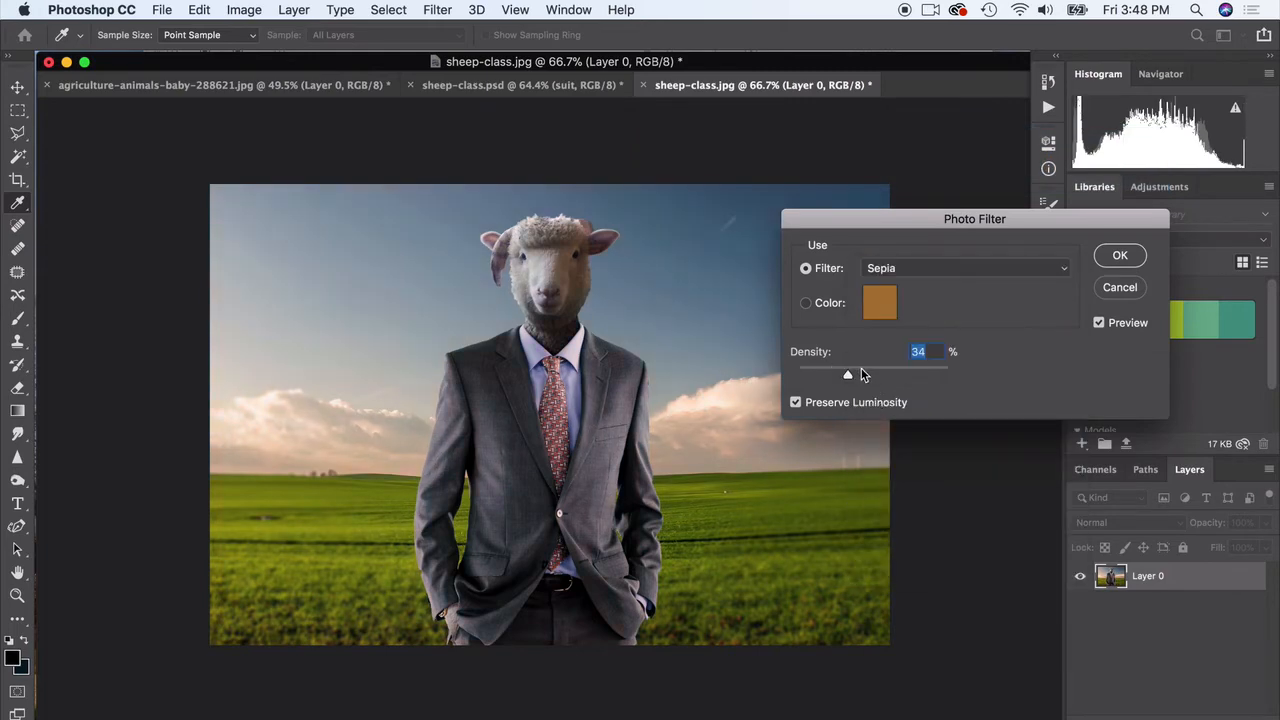
drag(848, 374, 890, 374)
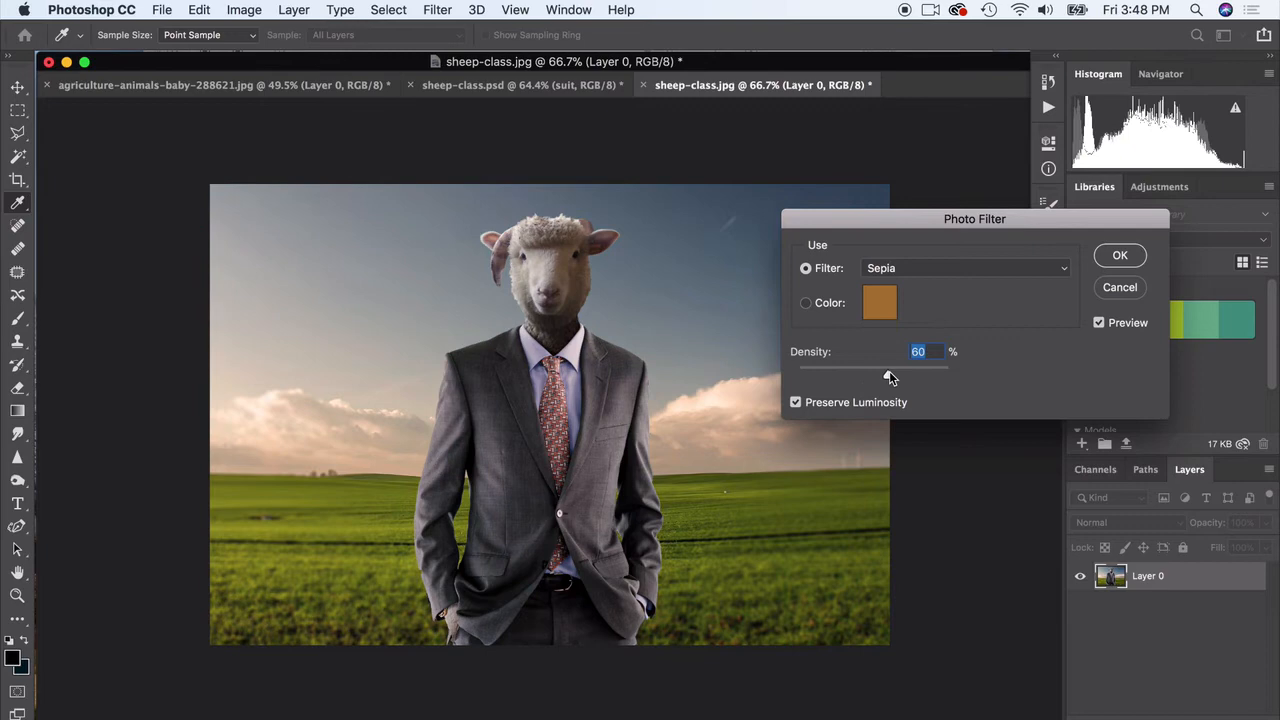
Switch to Warming Filter (LBA) at about 41 percent density and apply it.
click(964, 268)
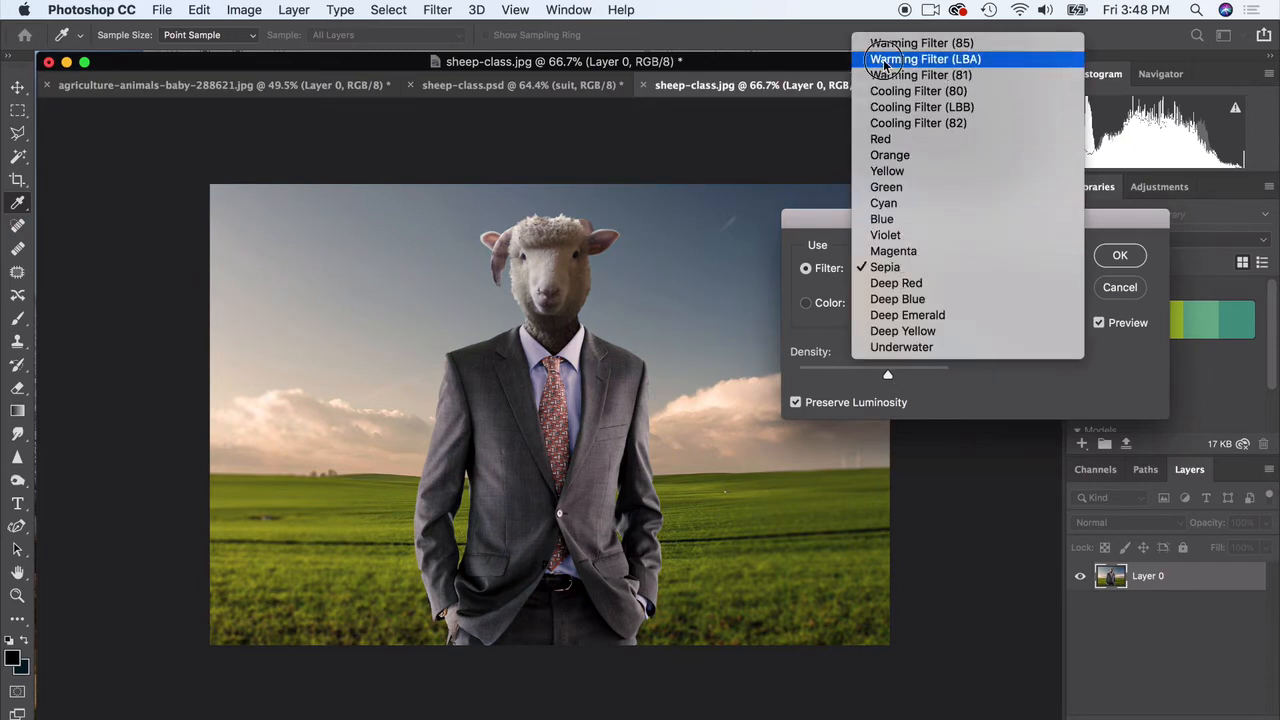
click(926, 58)
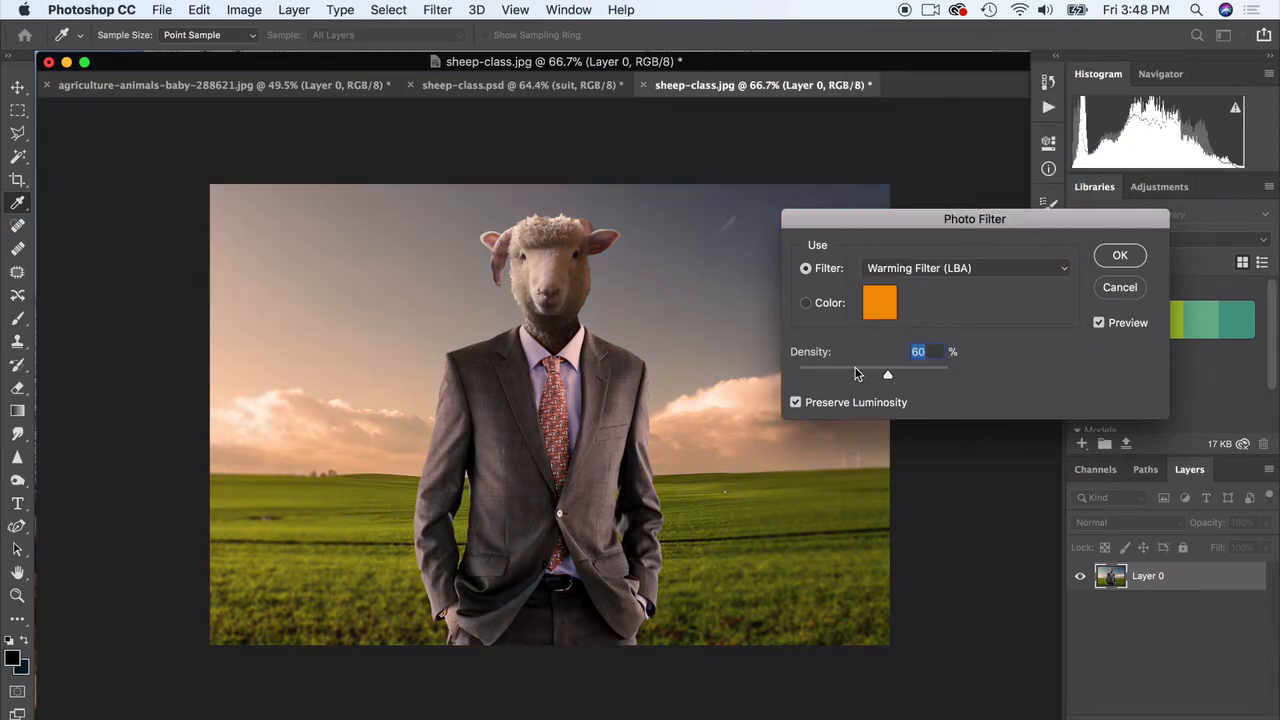
drag(888, 374, 858, 374)
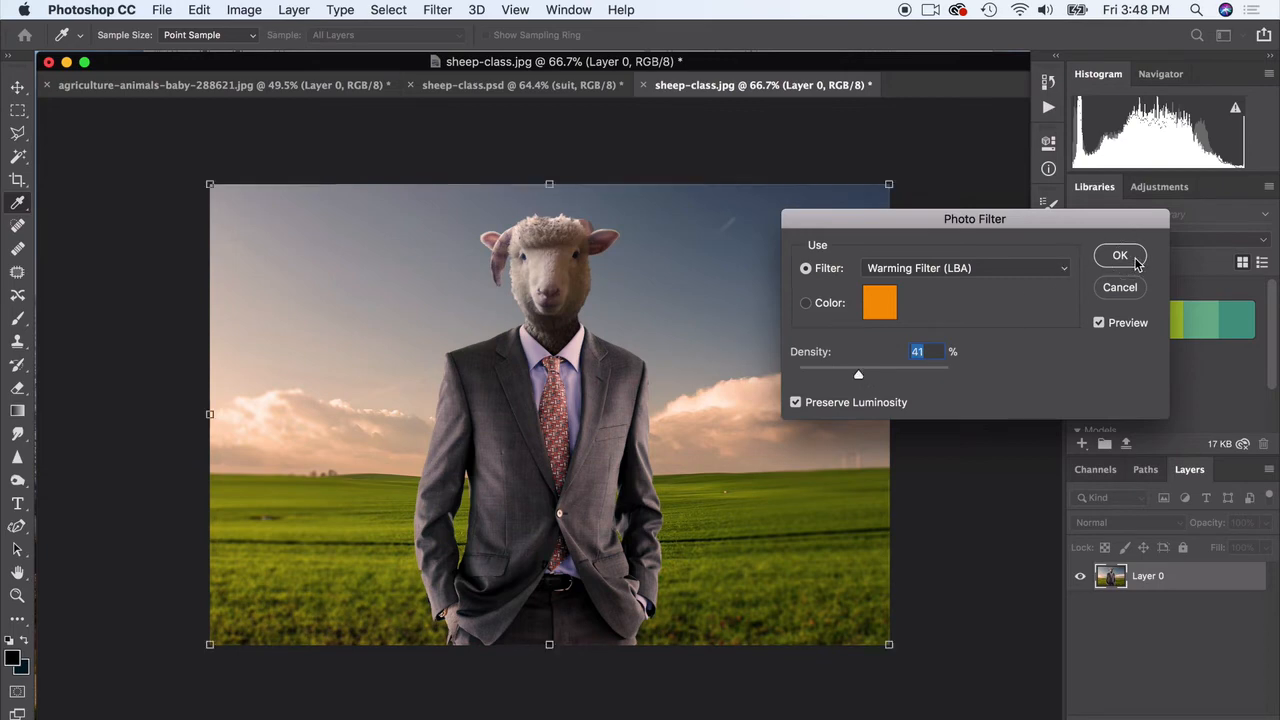
click(1120, 256)
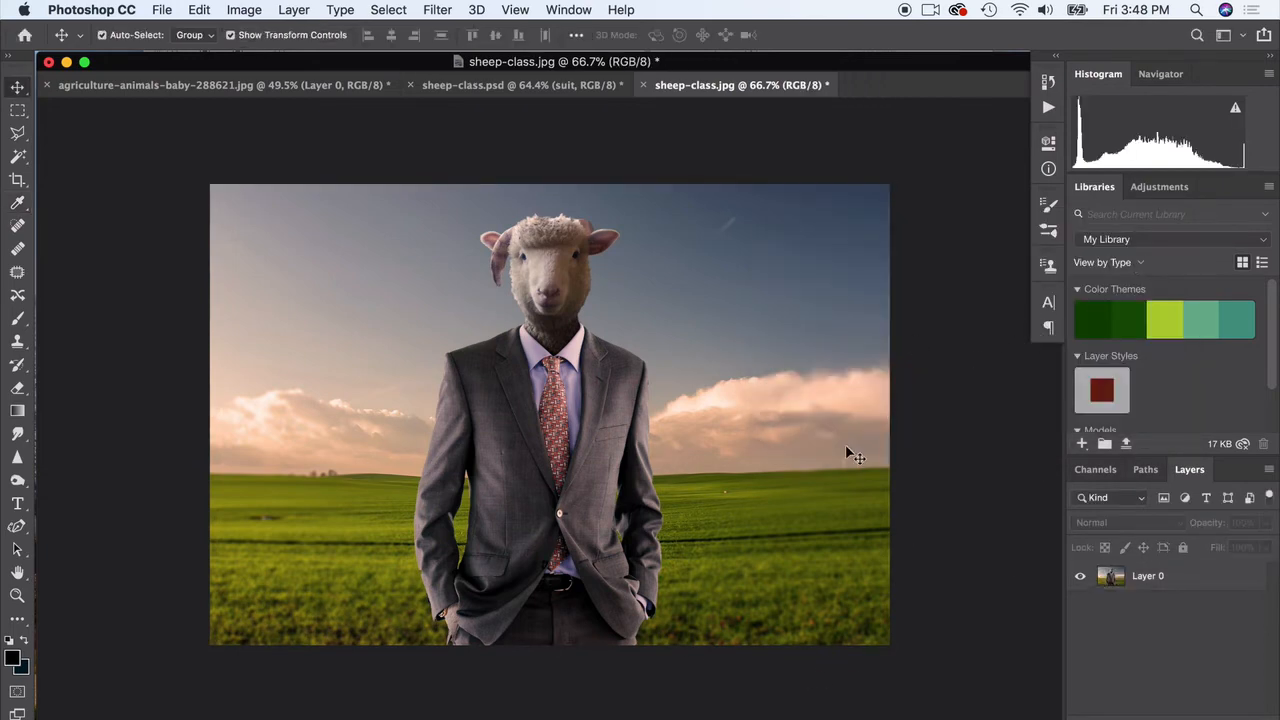
mouse_move(492, 308)
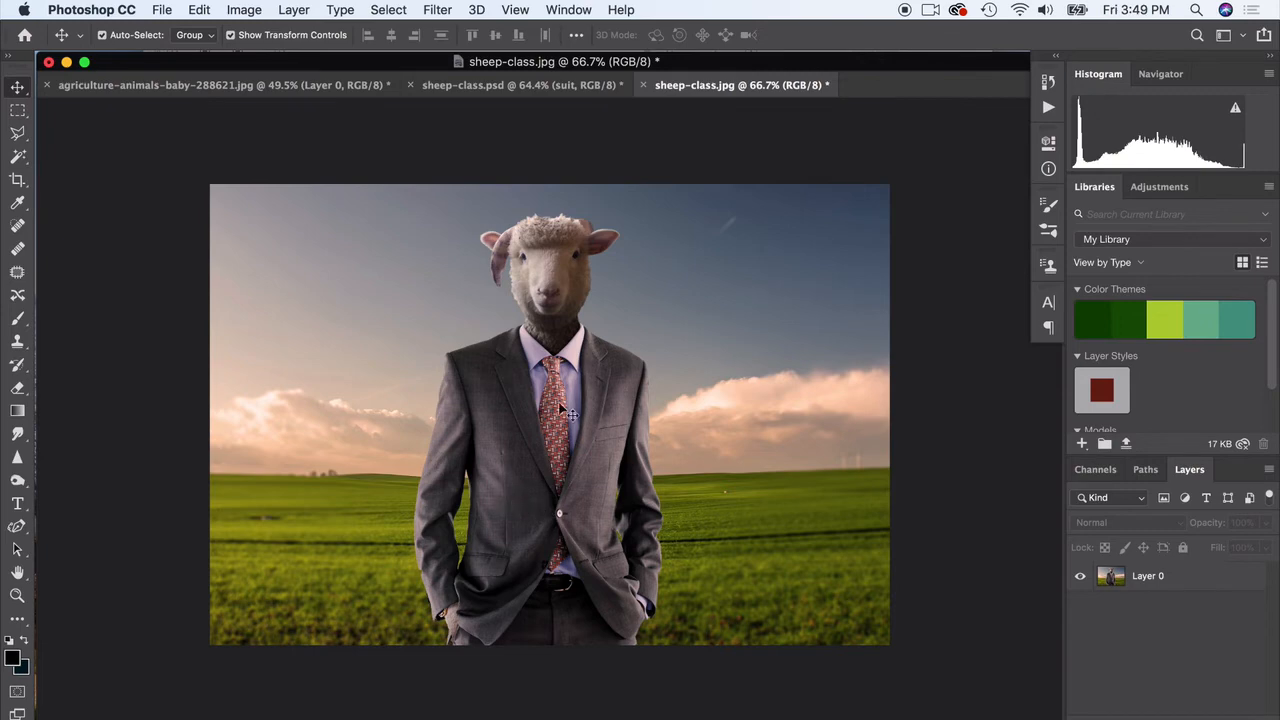
Apply an Exposure adjustment of about +0.11 with a slight offset to brighten the image.
click(244, 10)
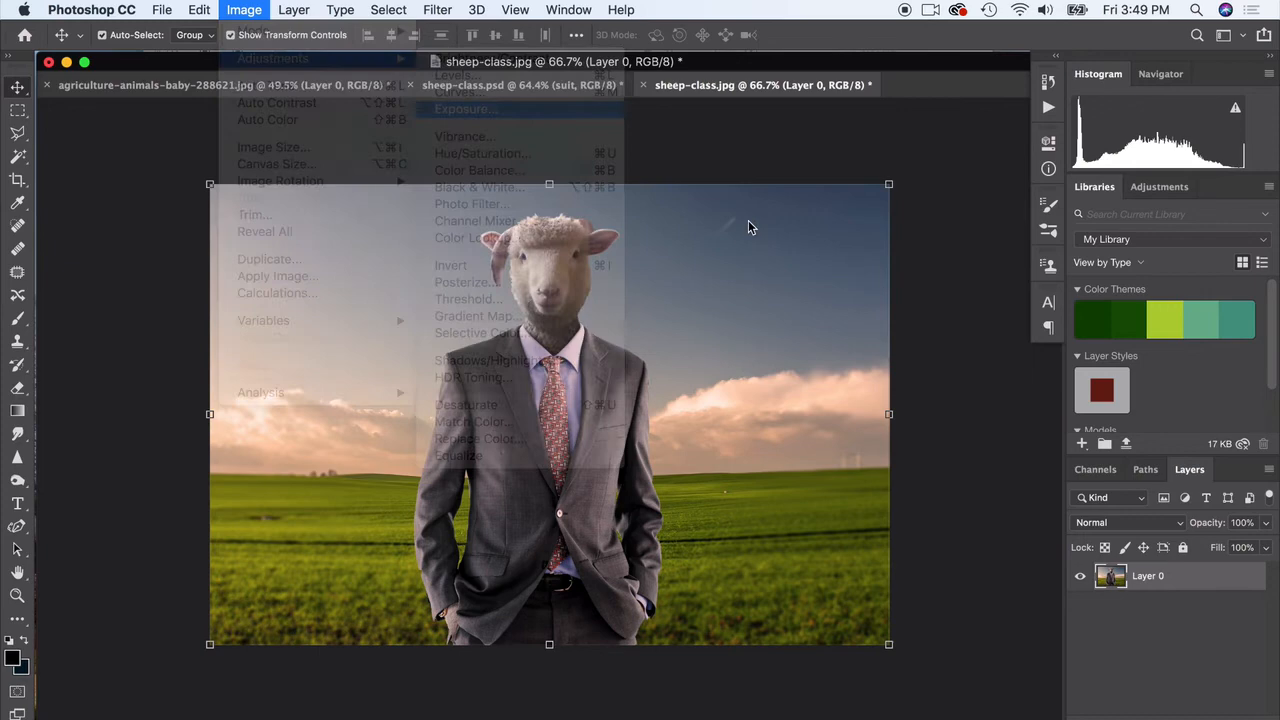
click(466, 108)
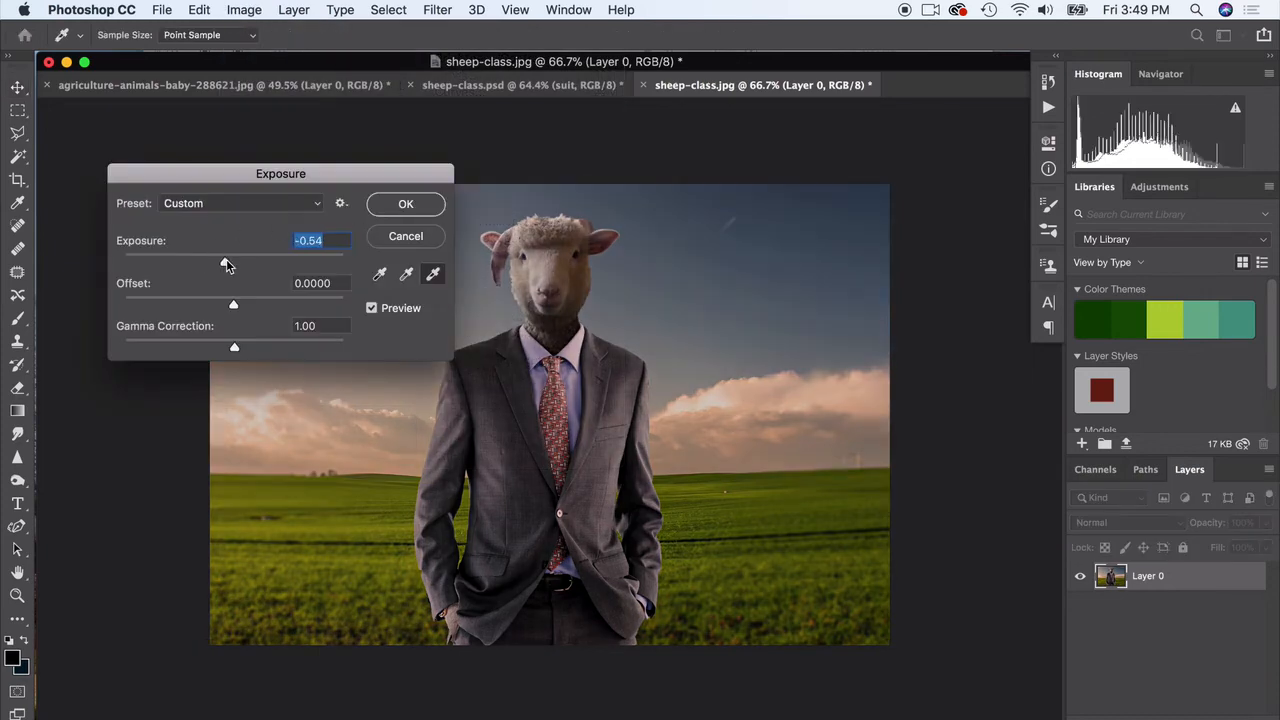
drag(224, 260, 238, 260)
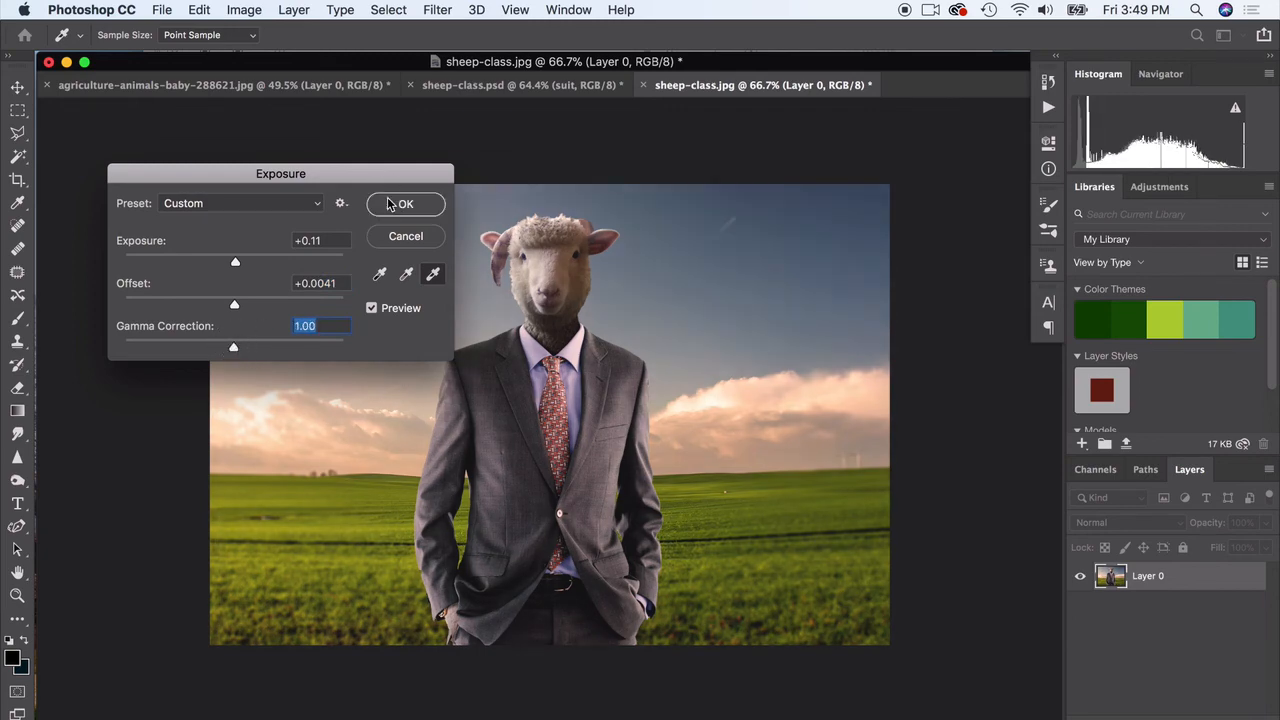
click(404, 204)
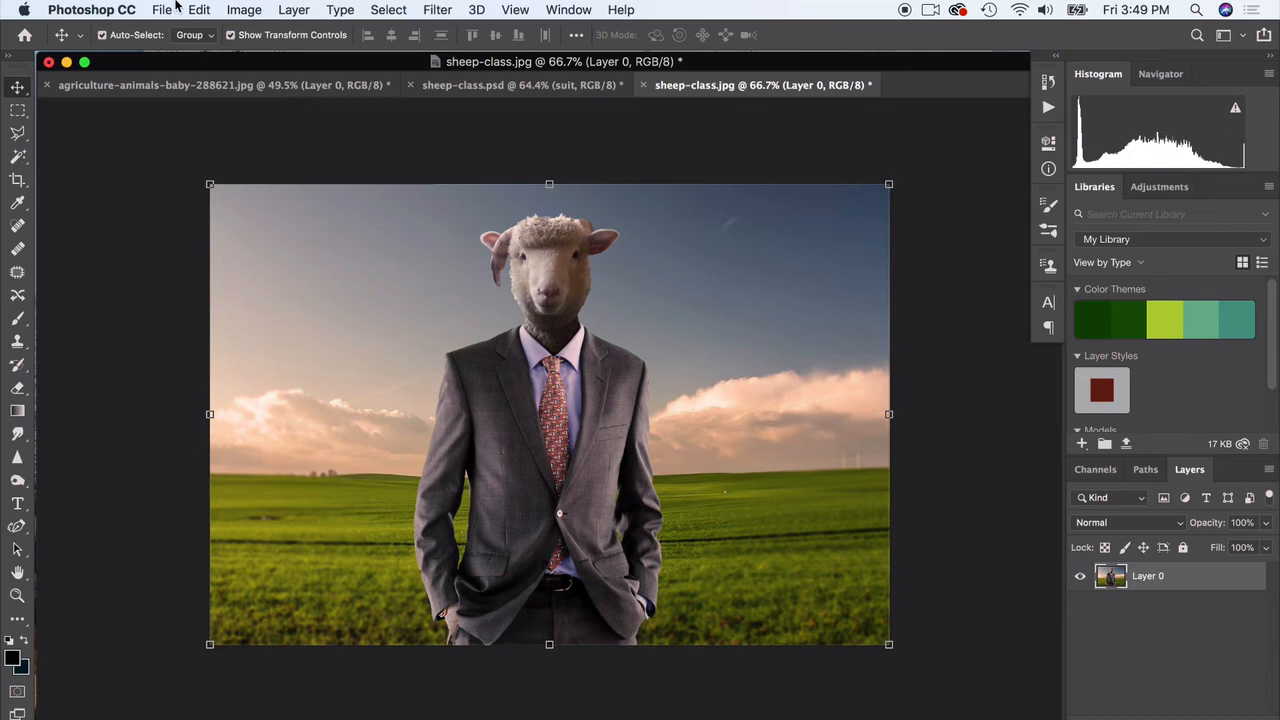